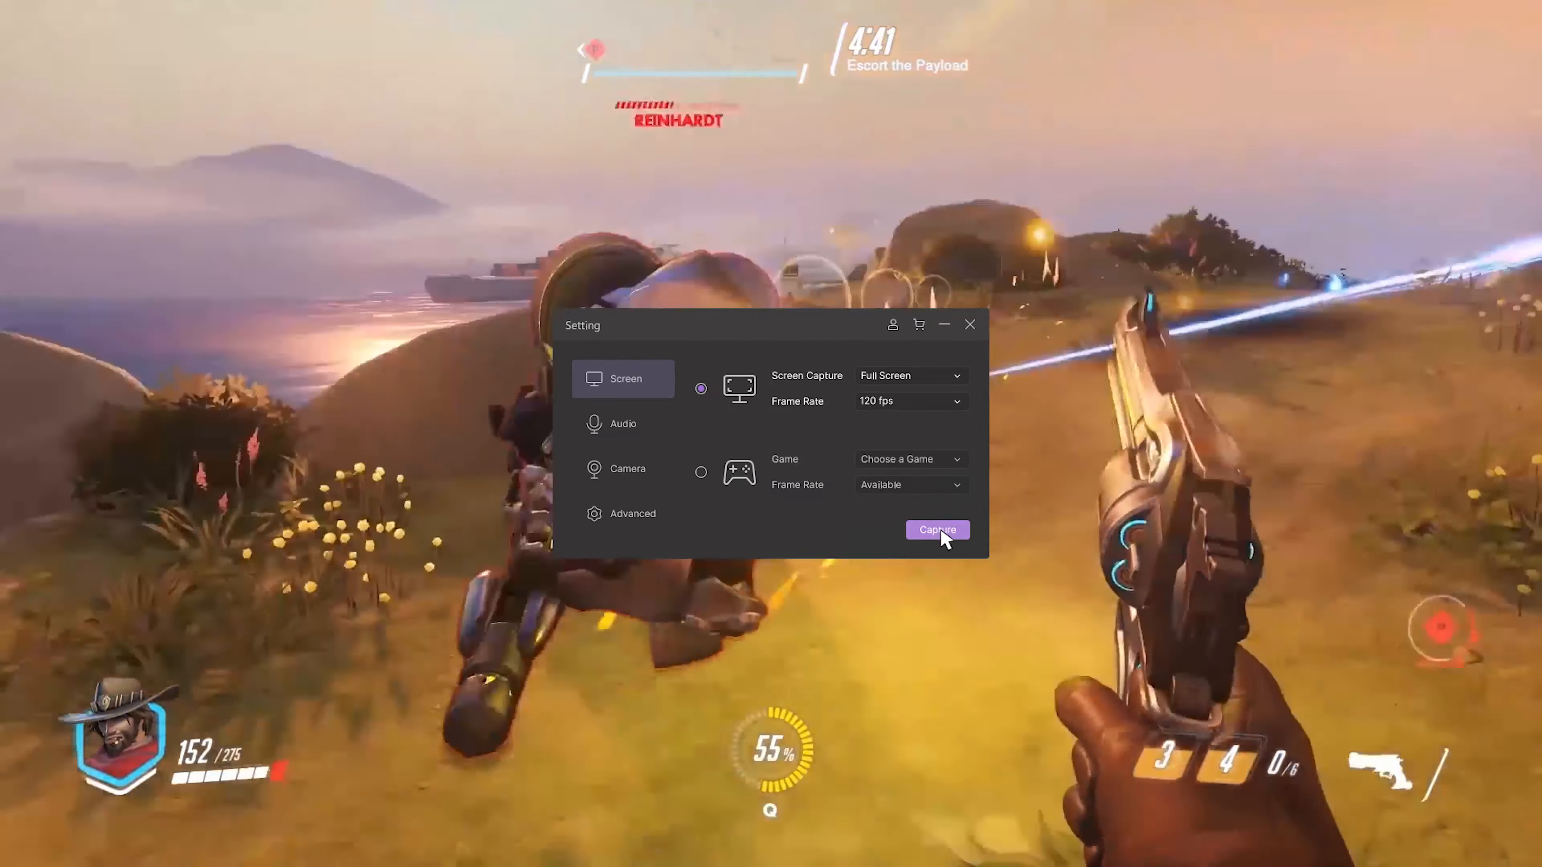
Step: Confirm Full Screen 120 fps capture with webcam and start the recording countdown
click(934, 530)
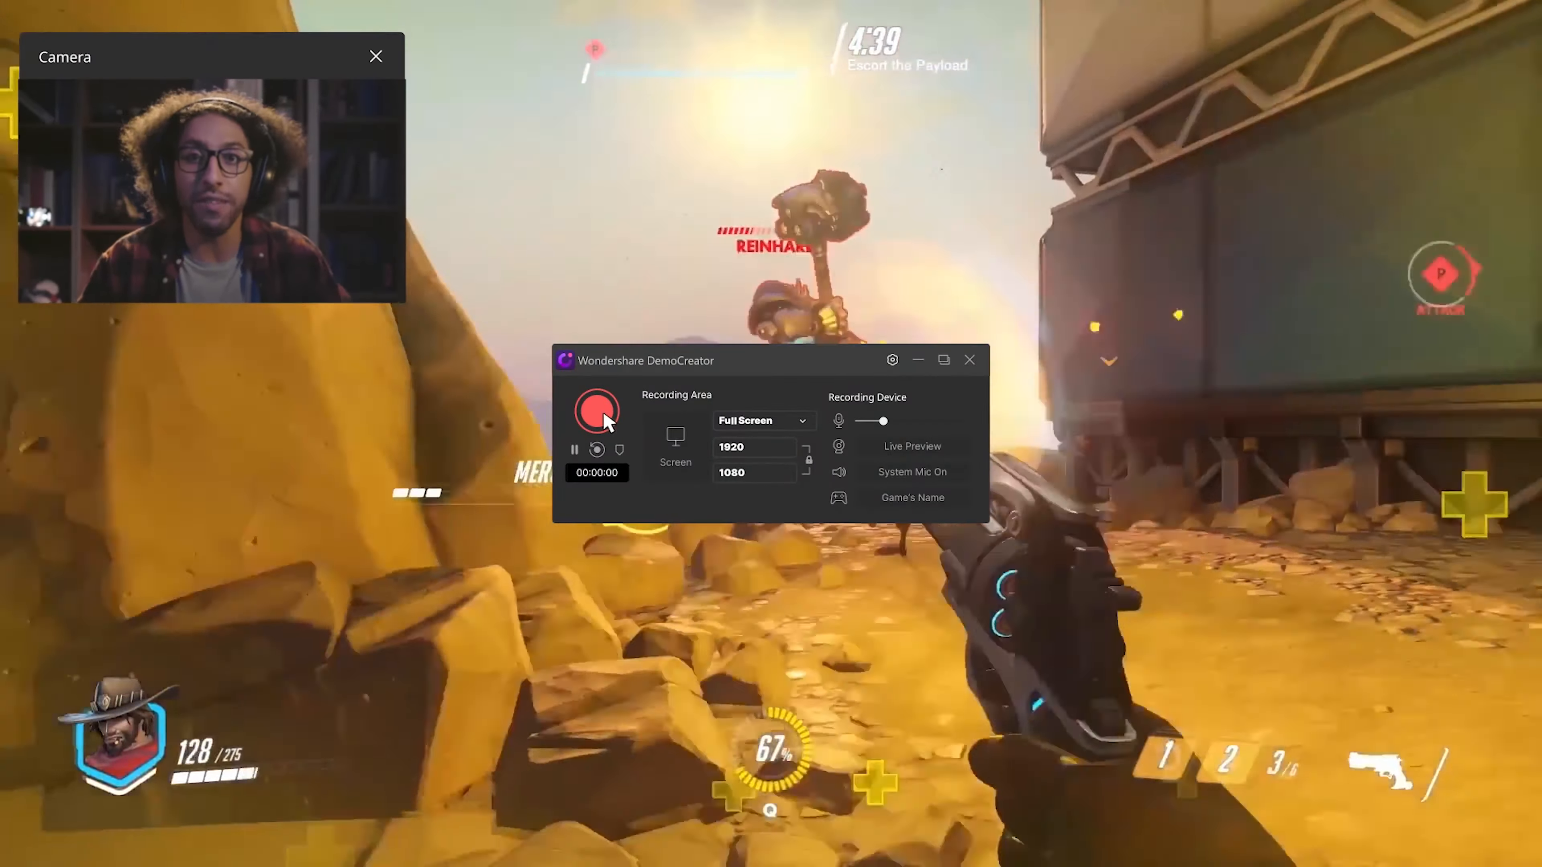
click(595, 411)
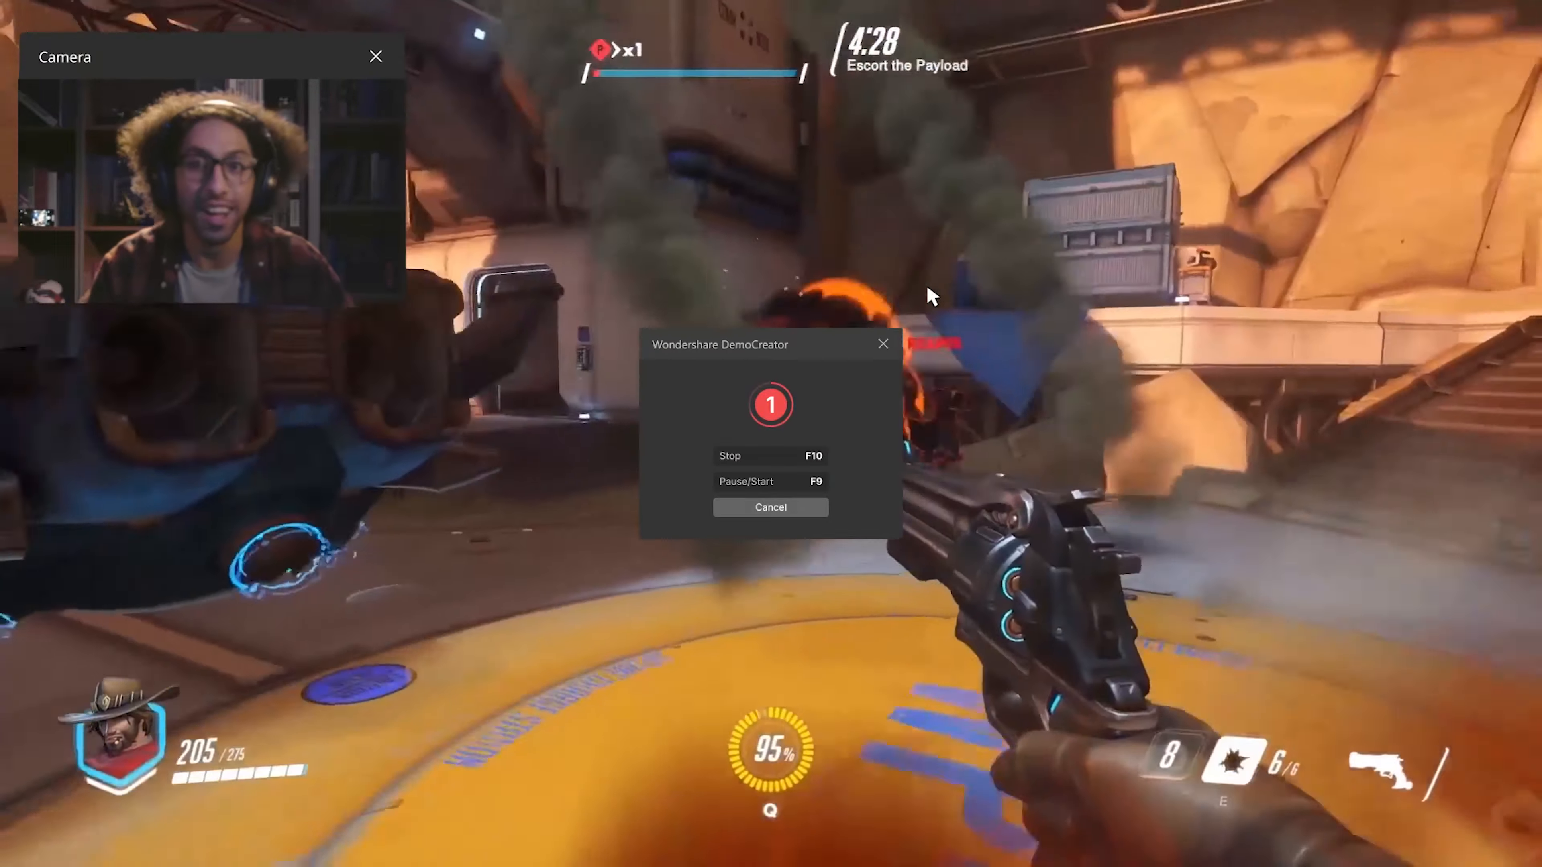
click(770, 507)
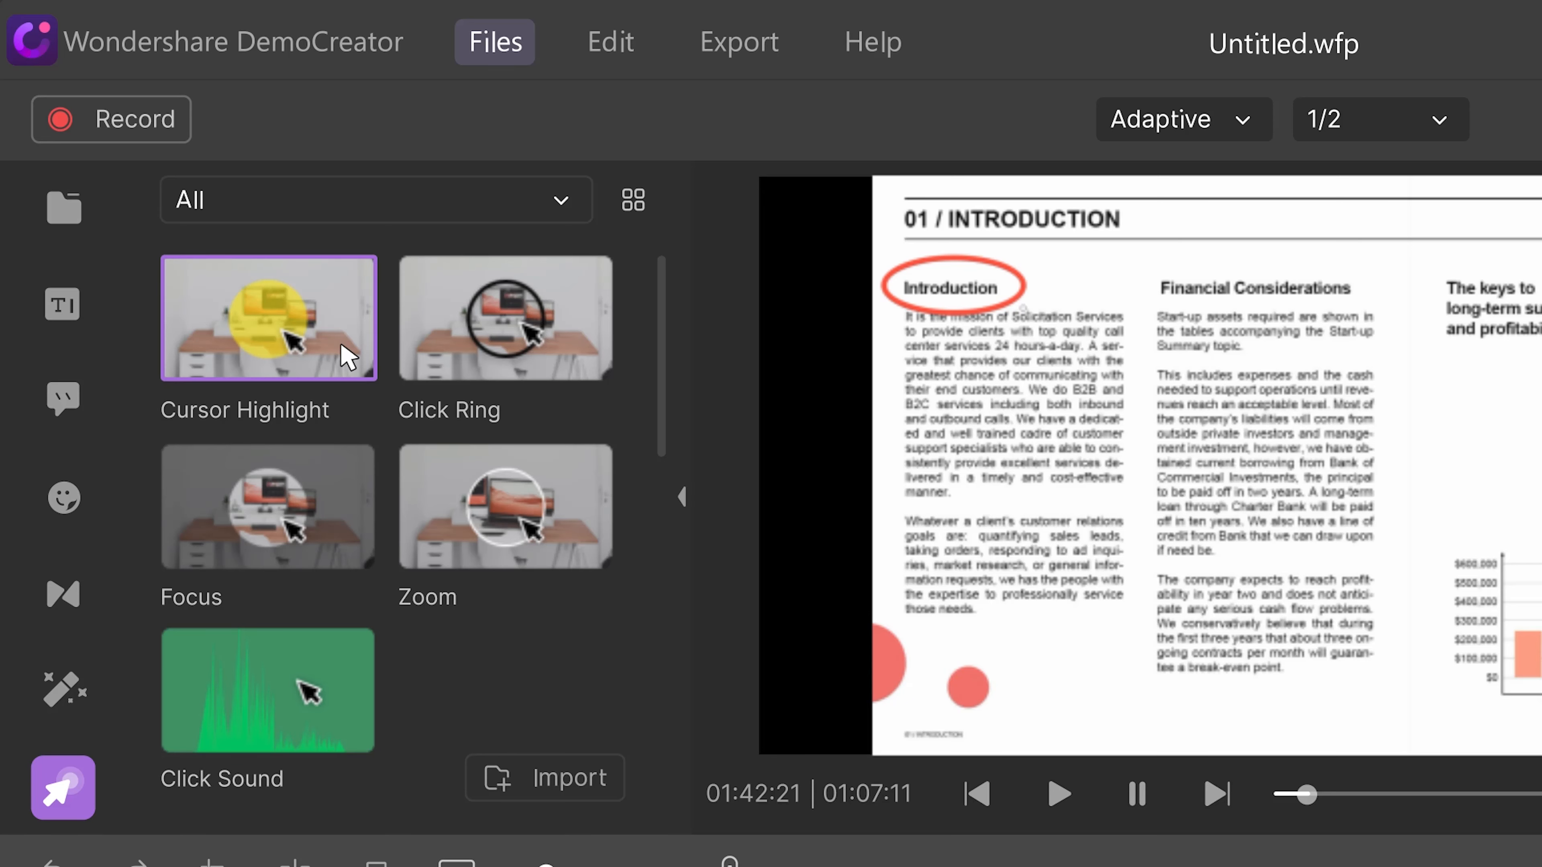
Step: Select the webcam clip on the timeline and bring up the export format list (MP4, WMV, AVI, MOV, GIF, MP3)
click(505, 318)
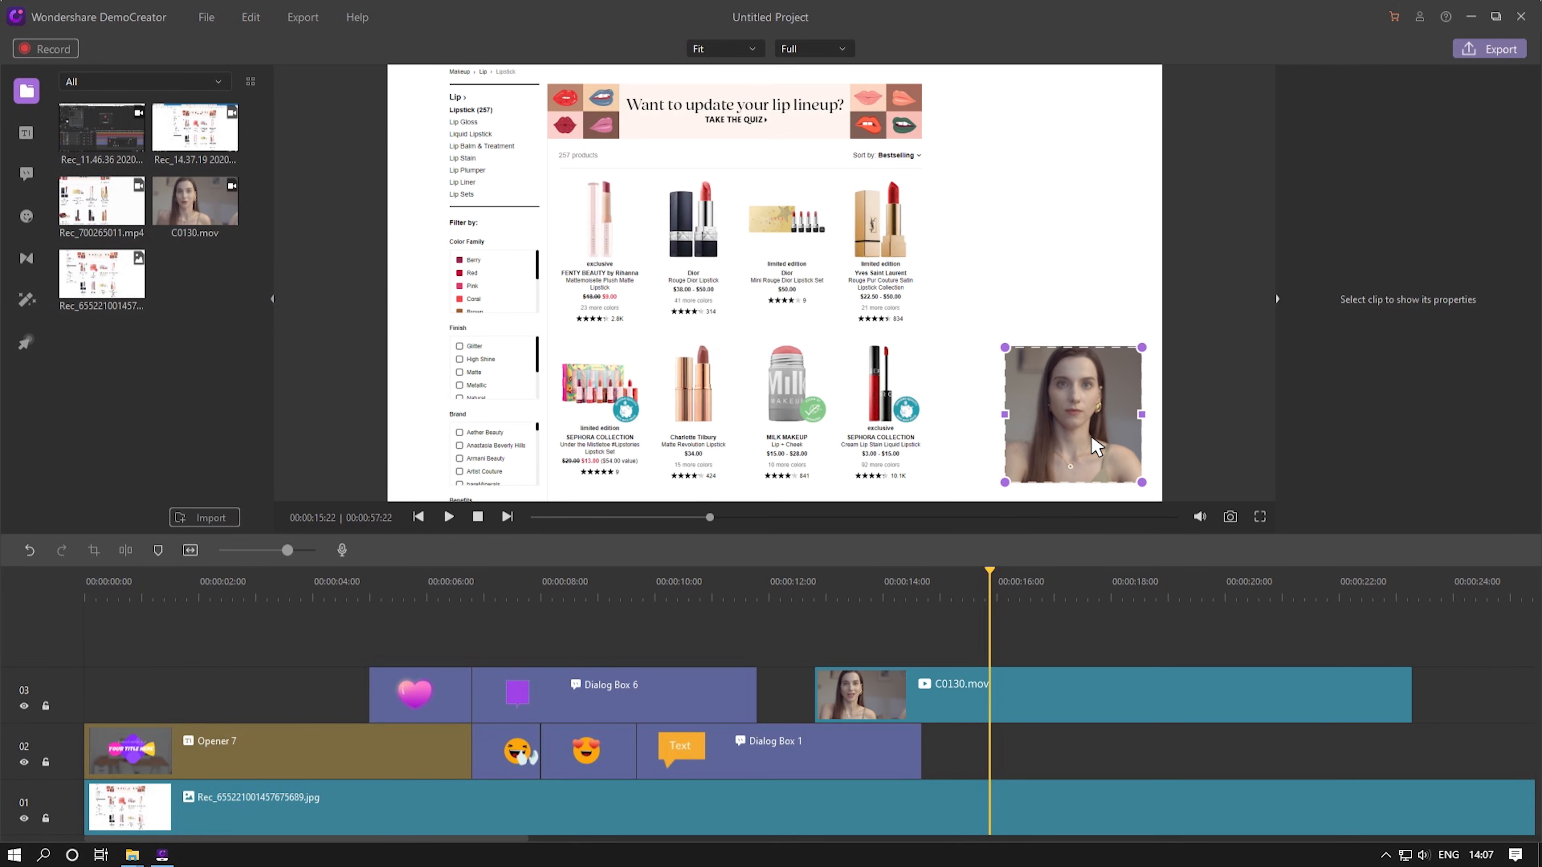
click(1260, 517)
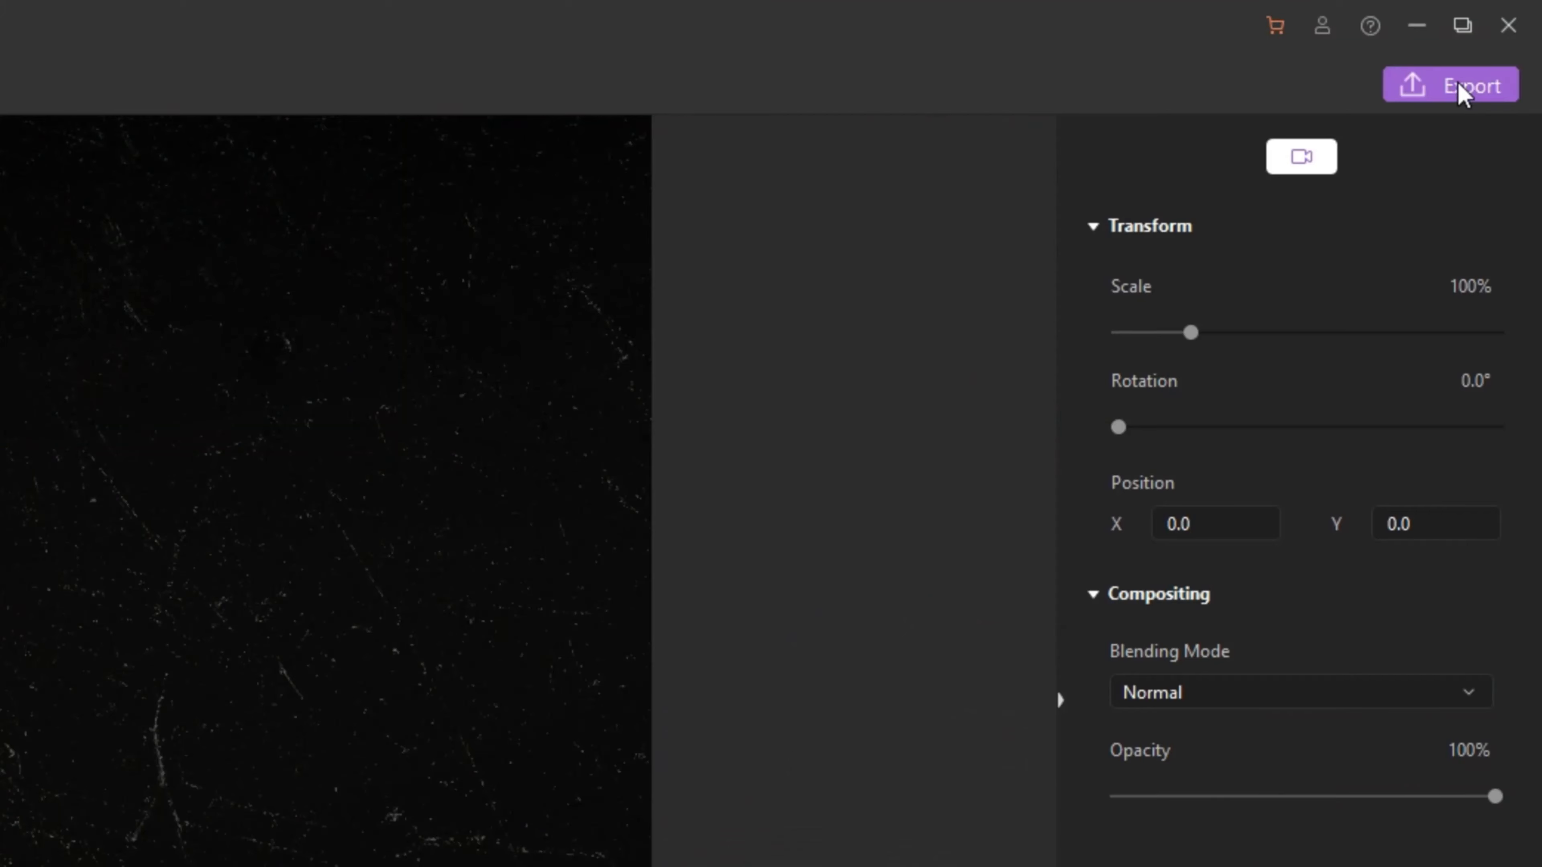
click(1450, 85)
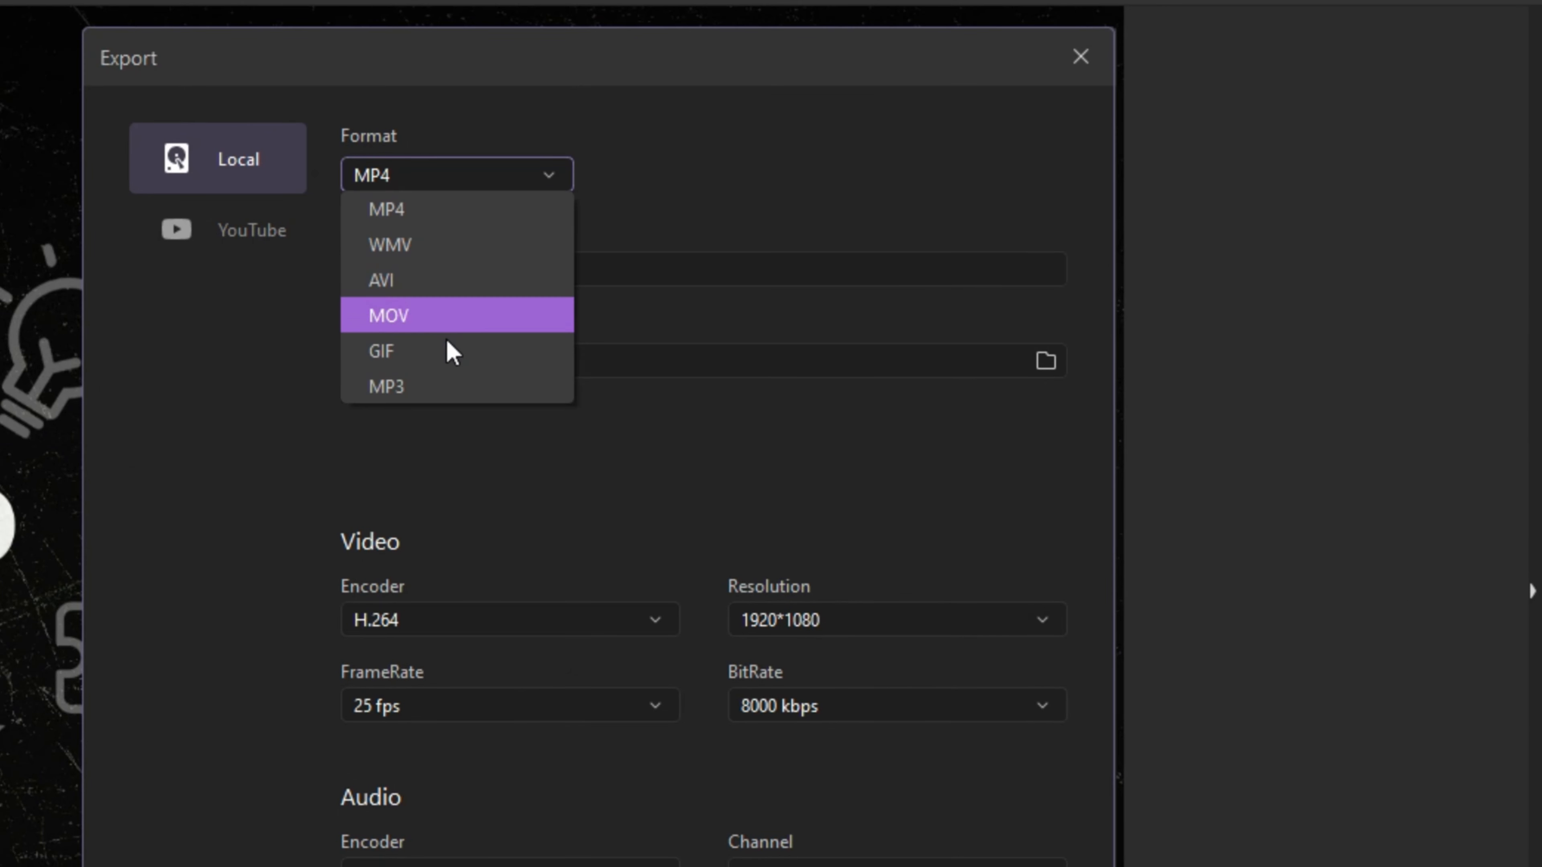